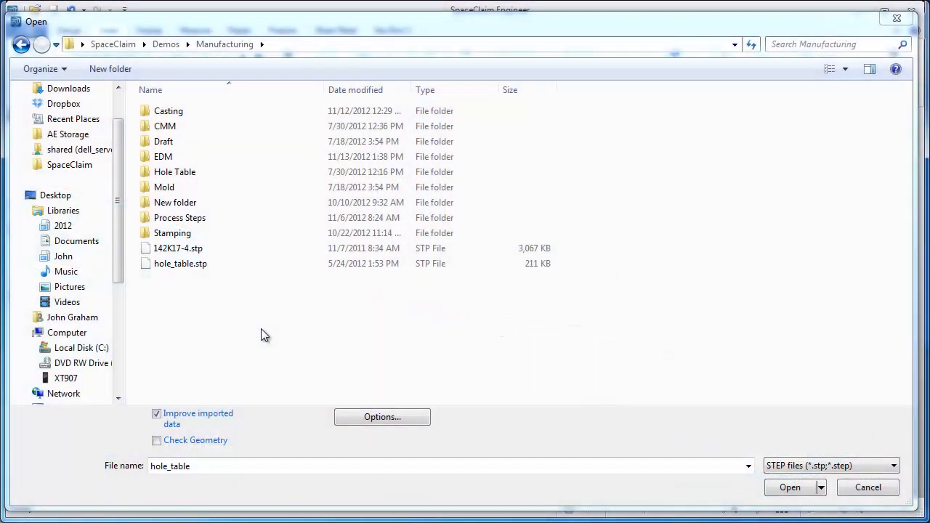
Open hole_table.stp from the Demos > Manufacturing folder.
left_click(180, 263)
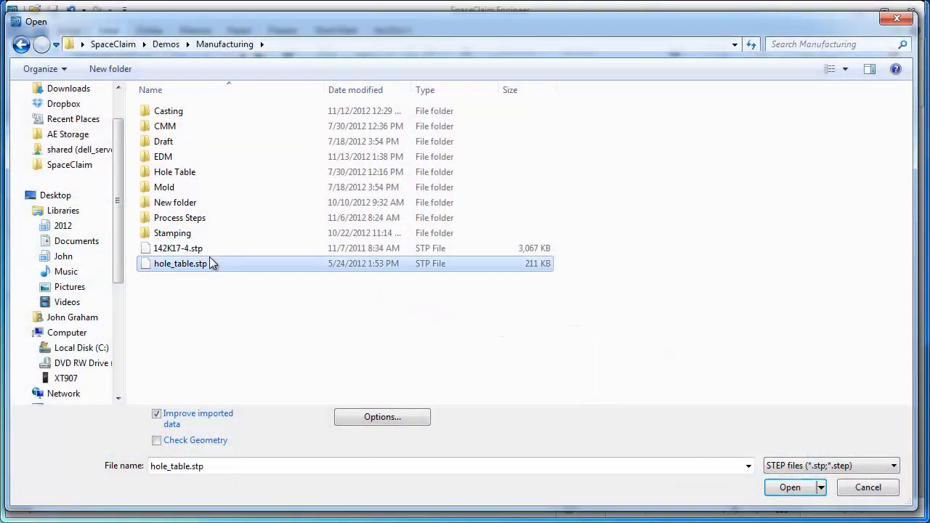
mouse_move(465, 316)
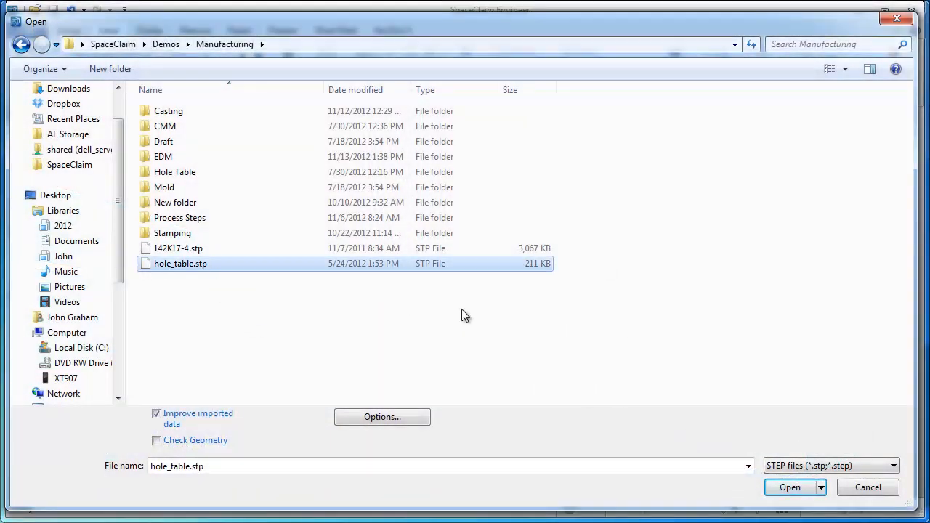
left_click(790, 488)
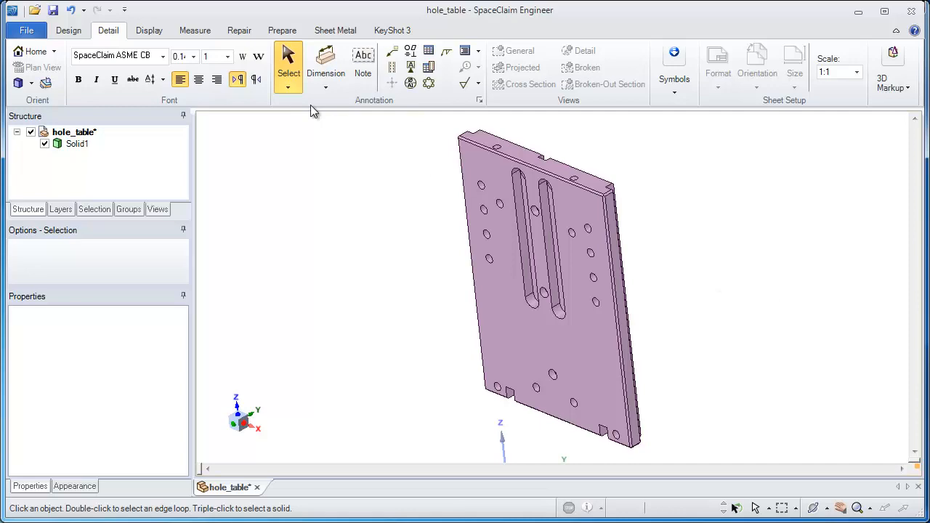
Identify the plate's holes as standard holes with countersink 0.256in at 90°.
left_click(282, 29)
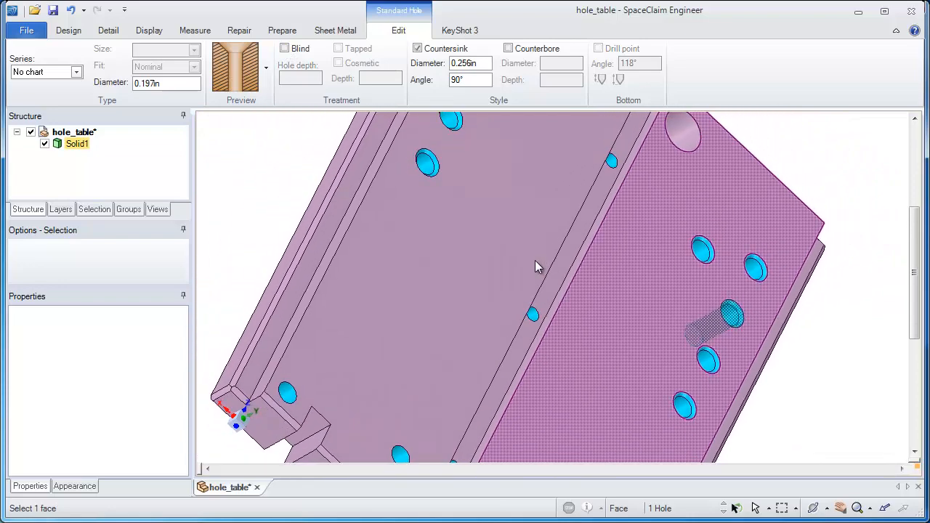
left_click(282, 29)
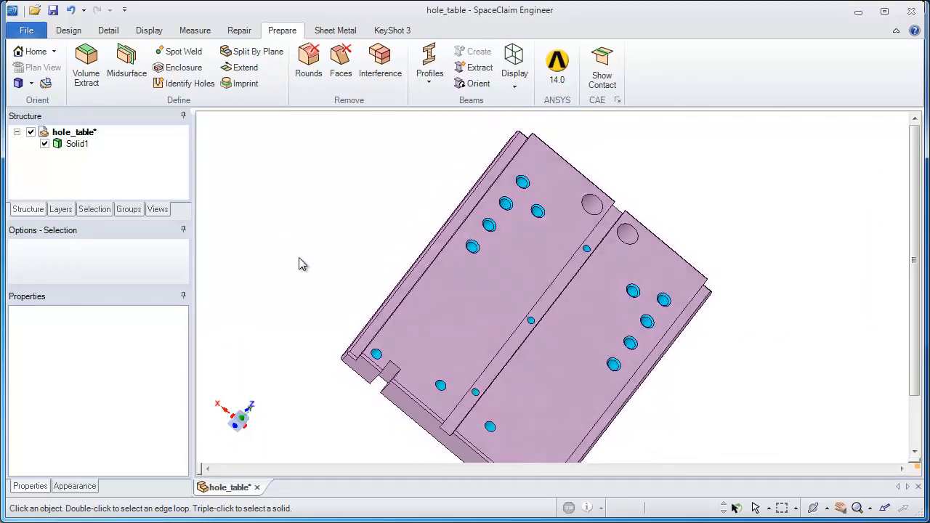
left_click(29, 30)
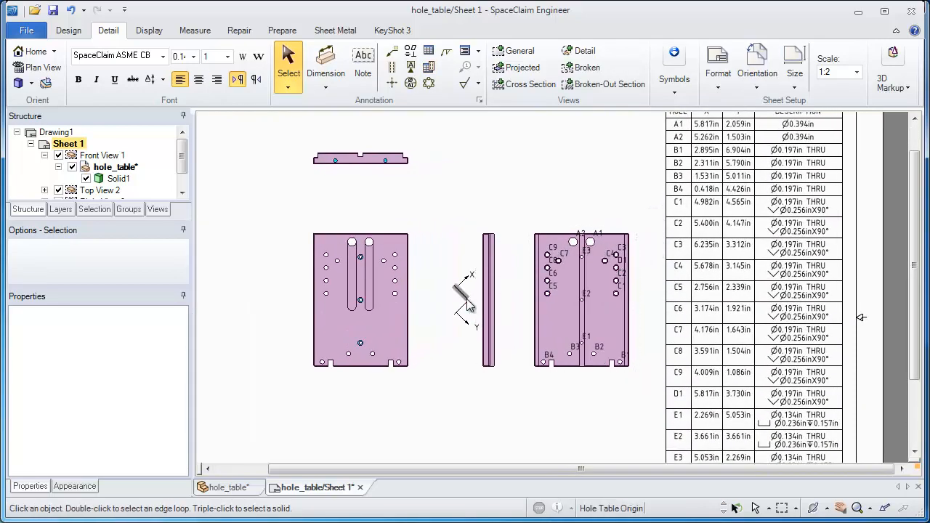
Select and grab the Hole Table Origin marker on the side view.
left_click(468, 299)
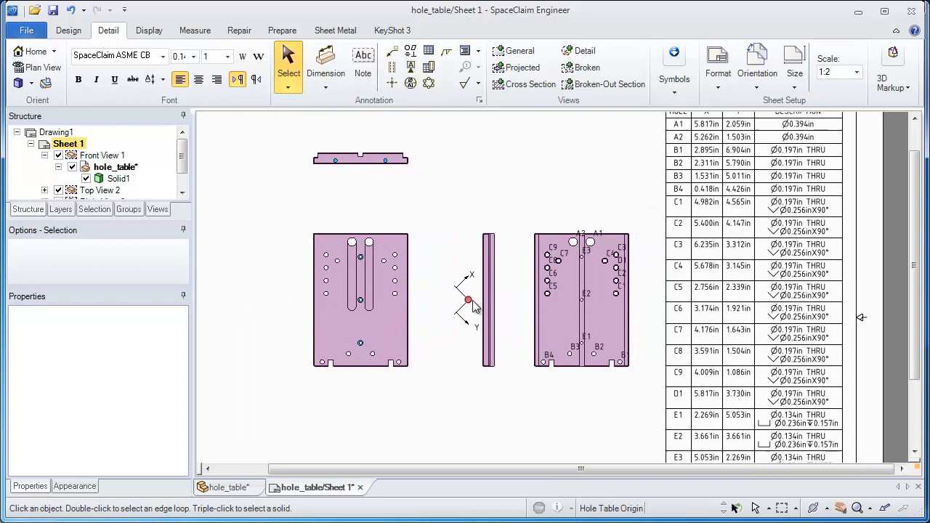
left_click(468, 300)
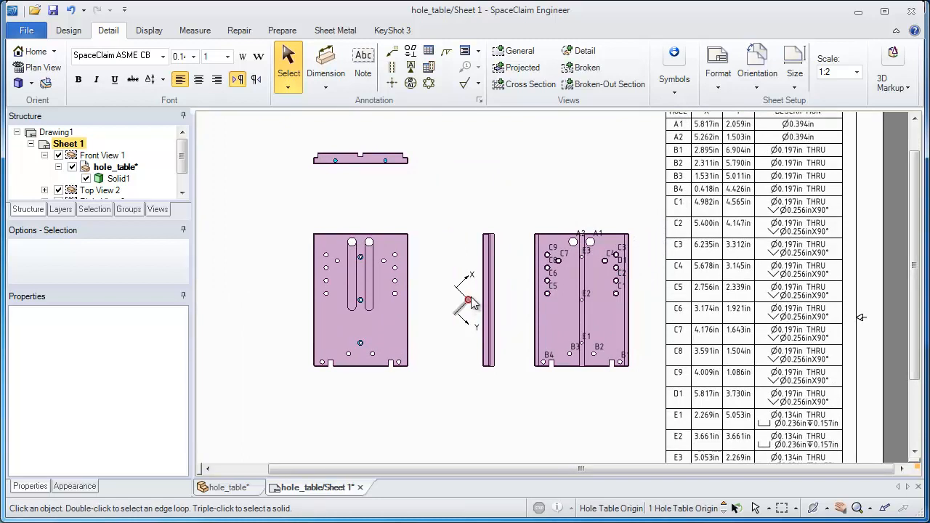